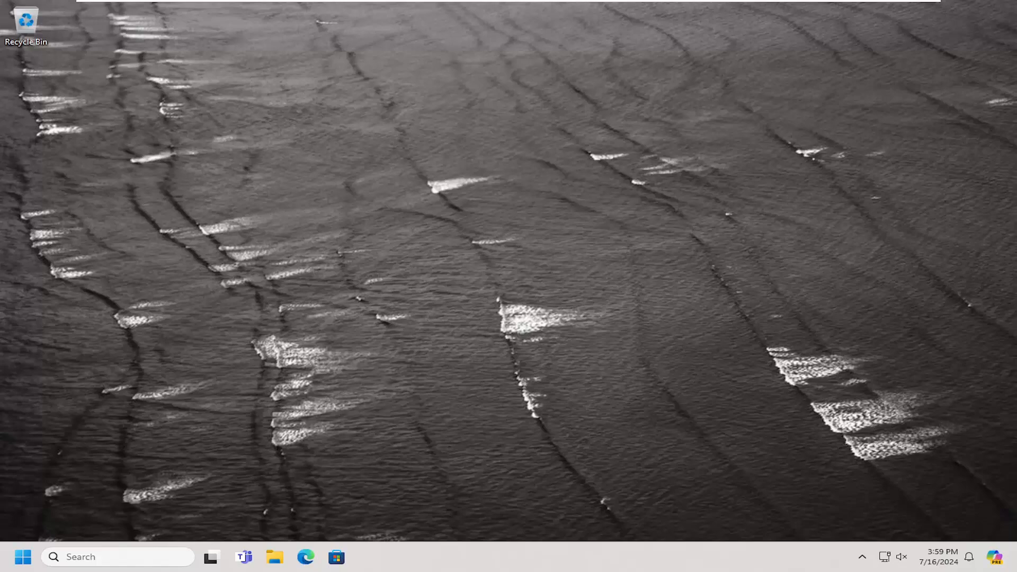
mouse_move(451, 277)
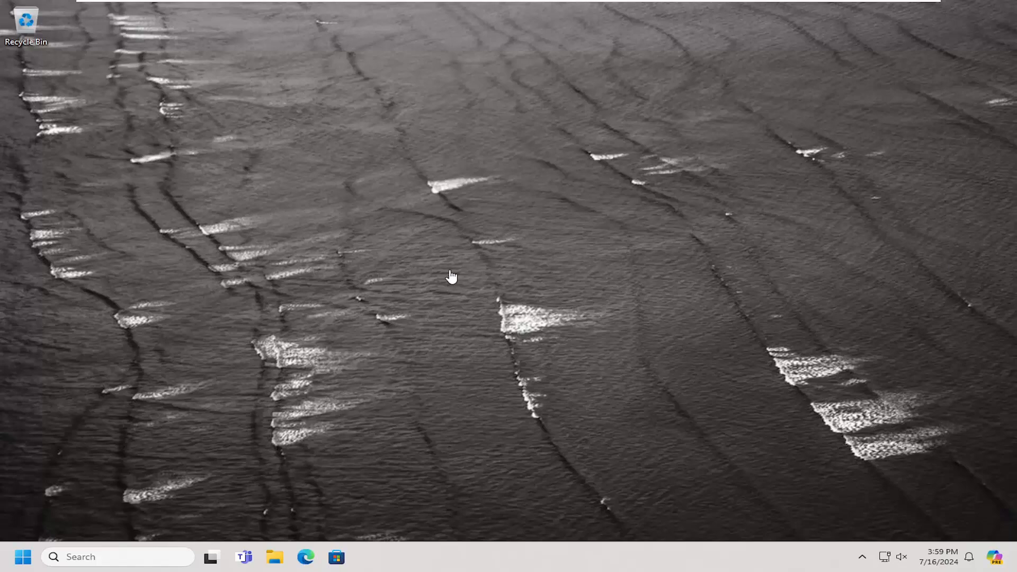
- Launch the Settings app from Start search so its Home page shows
left_click(23, 556)
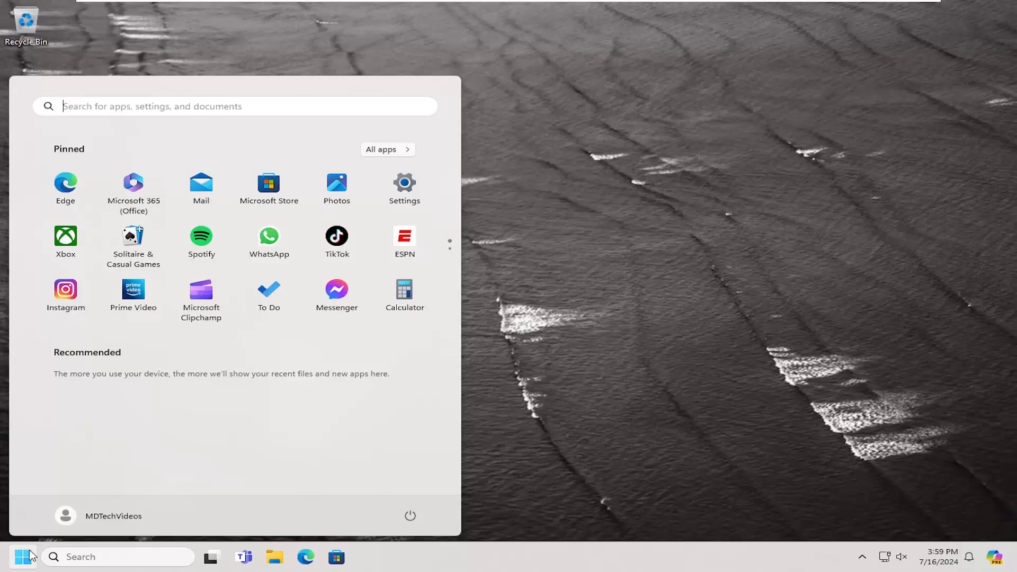
type("settings")
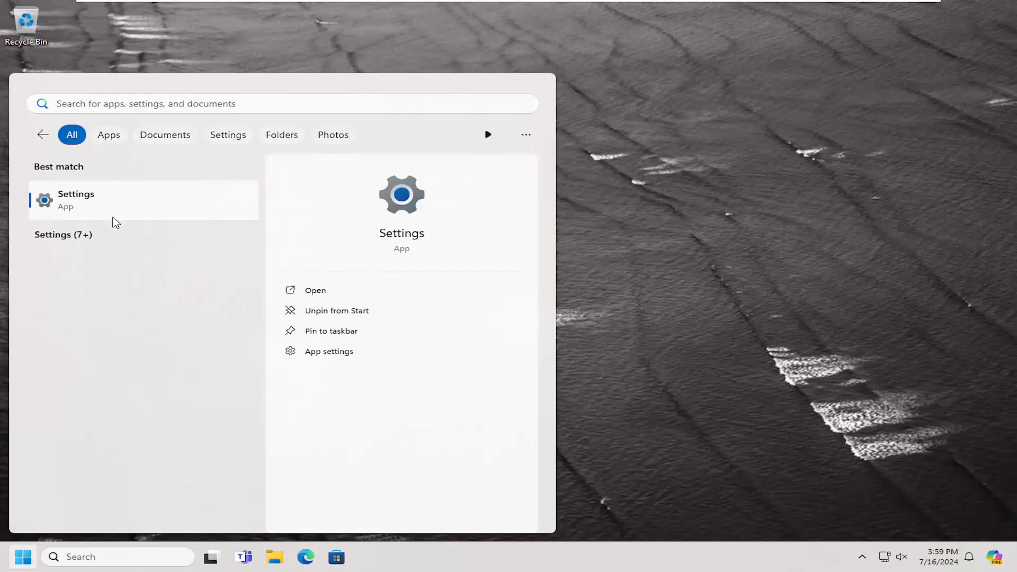
left_click(76, 199)
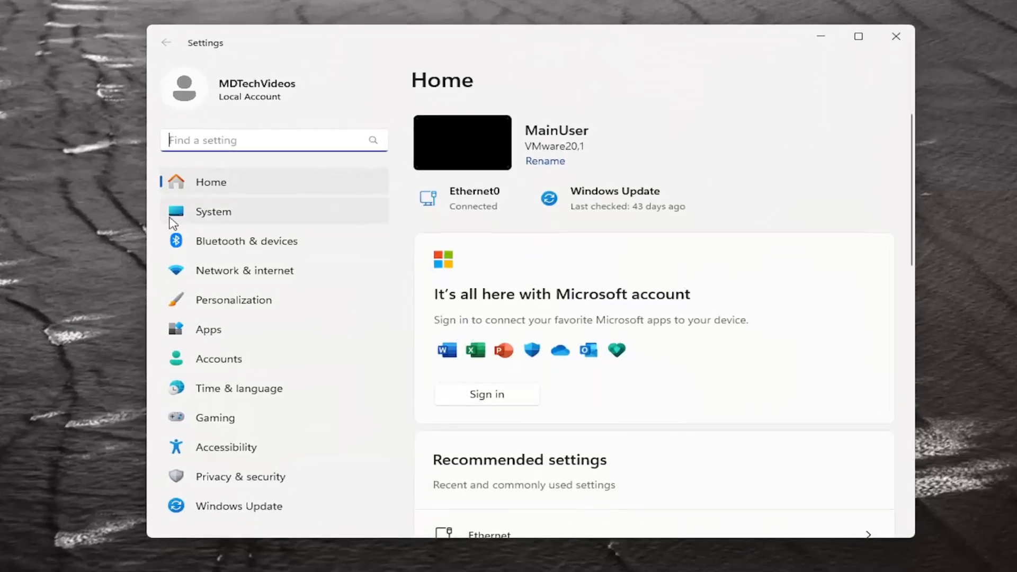
- Go to System > About and start renaming the PC (currently MainUser)
left_click(213, 212)
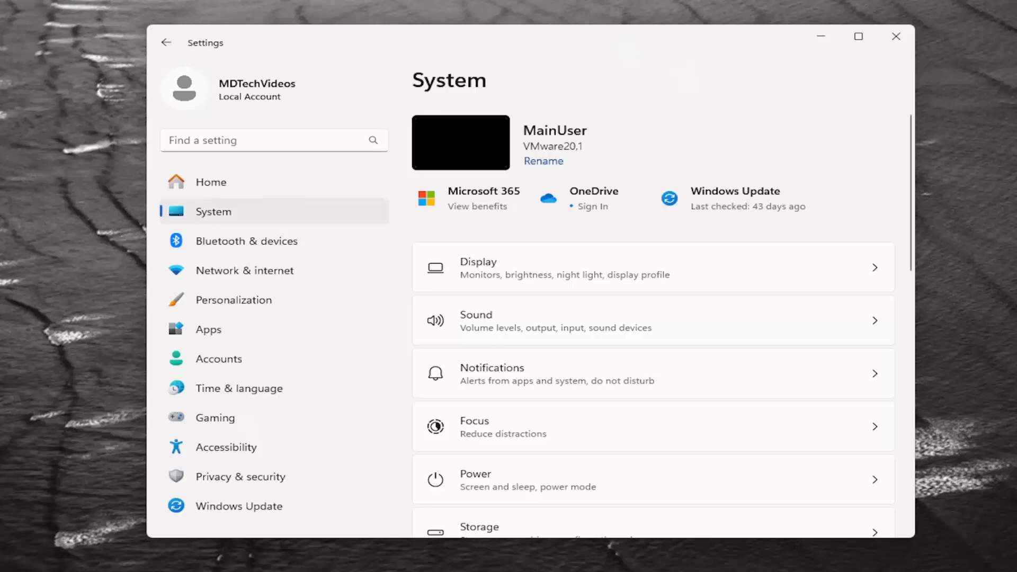
scroll("down", 3)
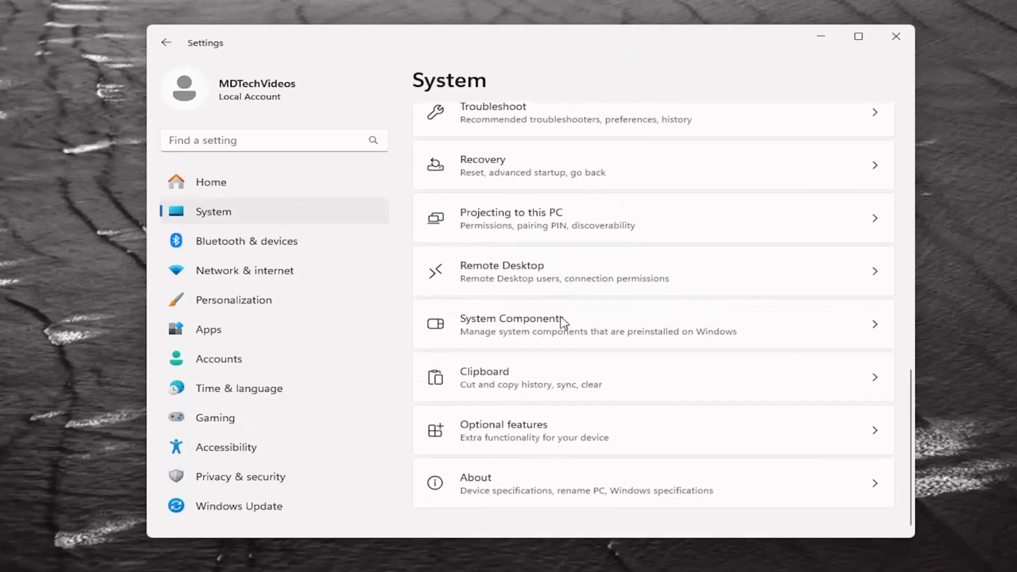
left_click(475, 483)
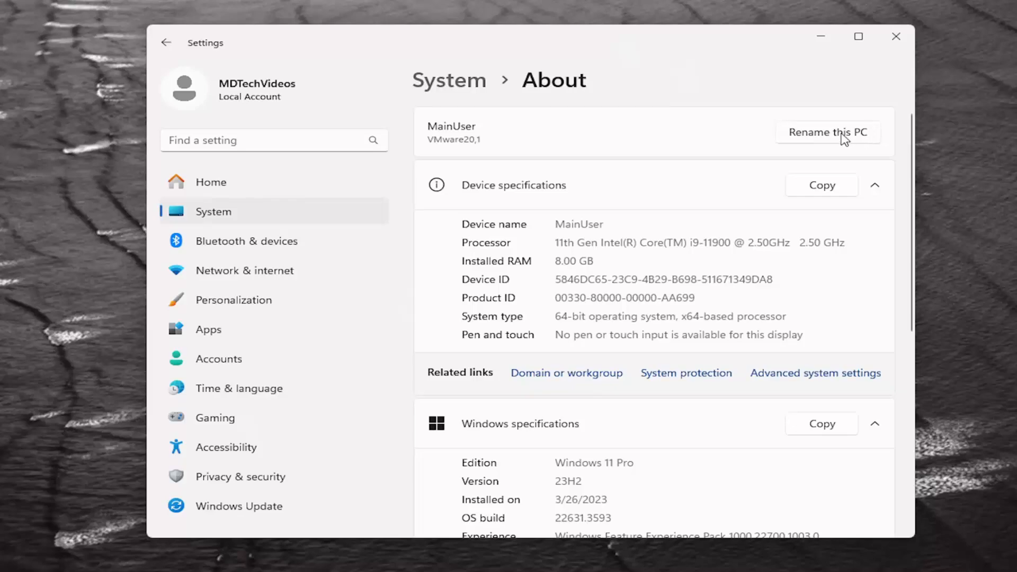
left_click(828, 133)
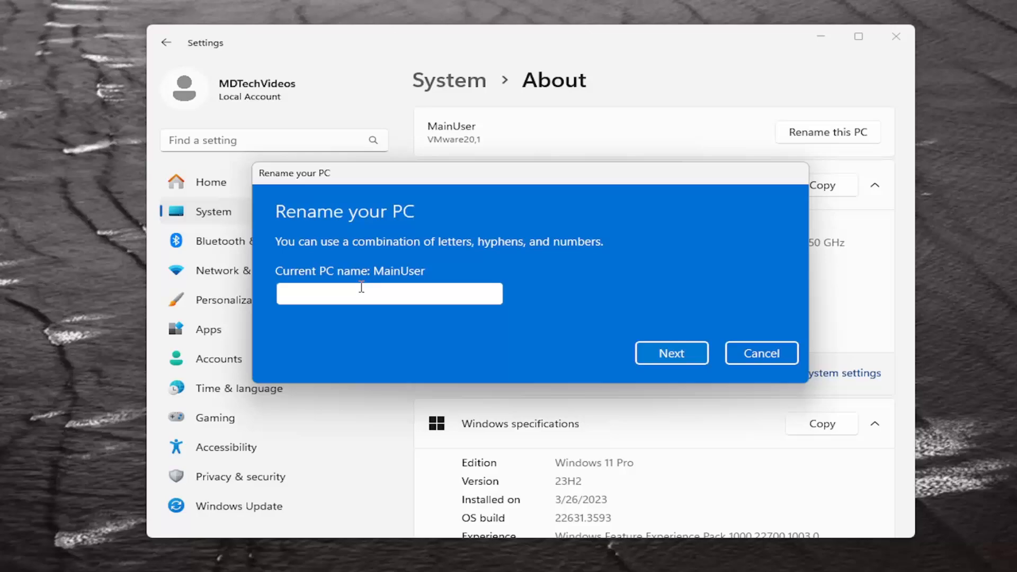
mouse_move(710, 342)
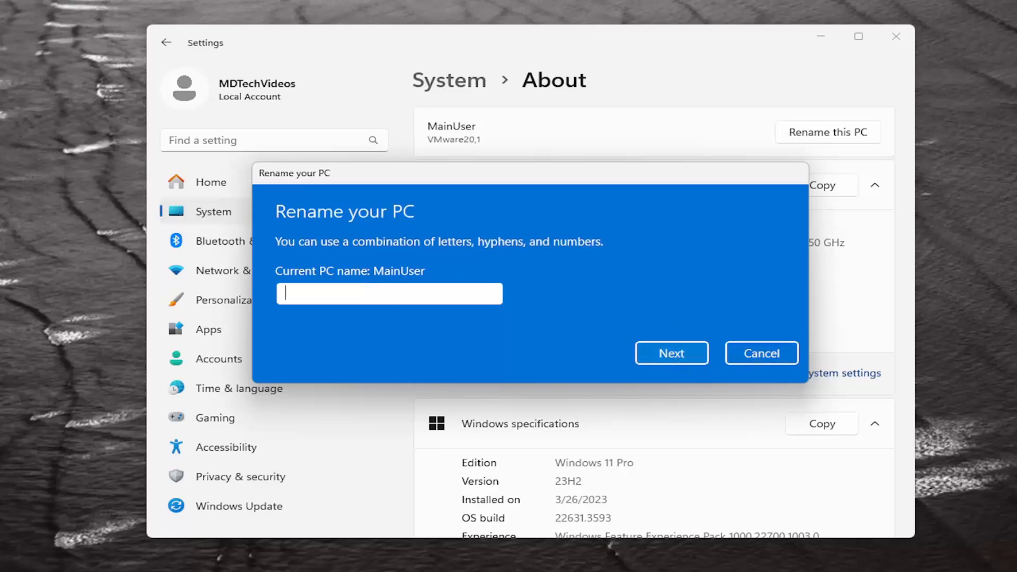
mouse_move(759, 360)
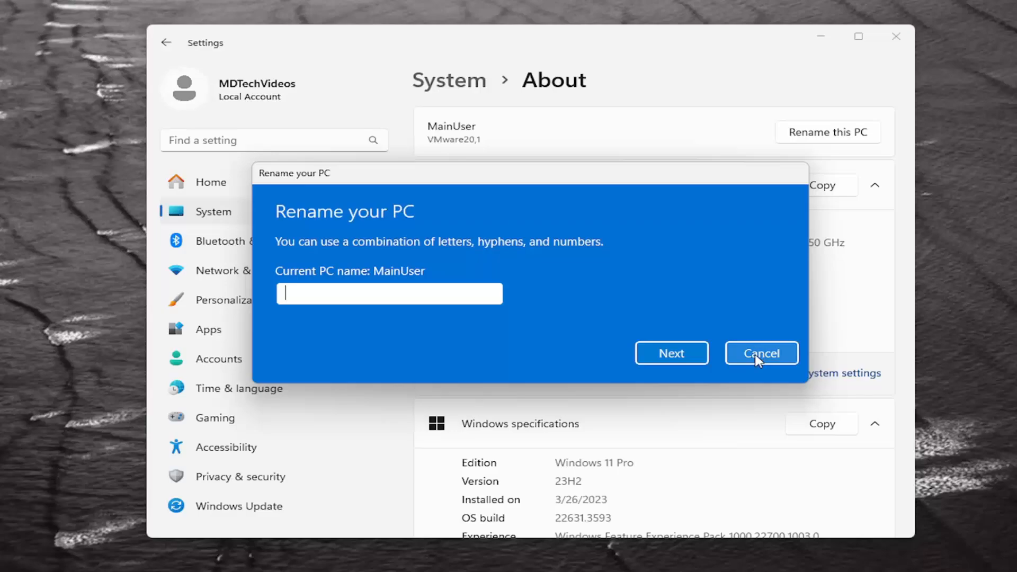
- Cancel the Rename your PC dialog, leaving the name MainUser unchanged
left_click(761, 353)
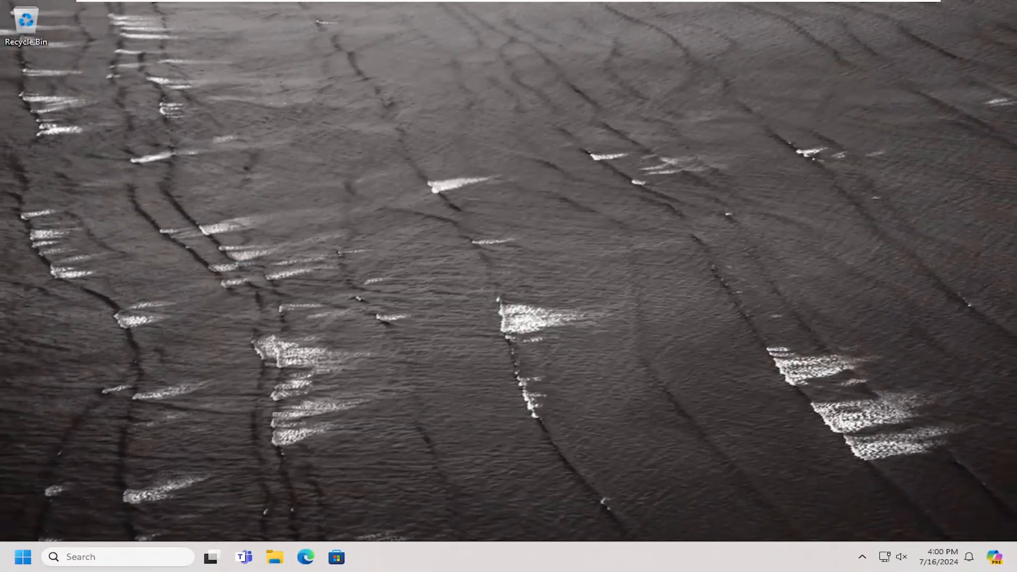